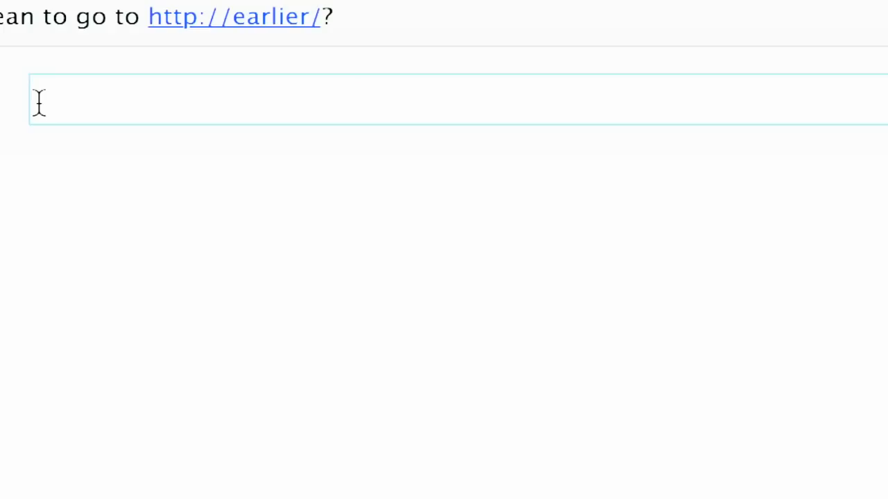
Search Google for 'ICANN' to list the official ICANN site
type("ICANN")
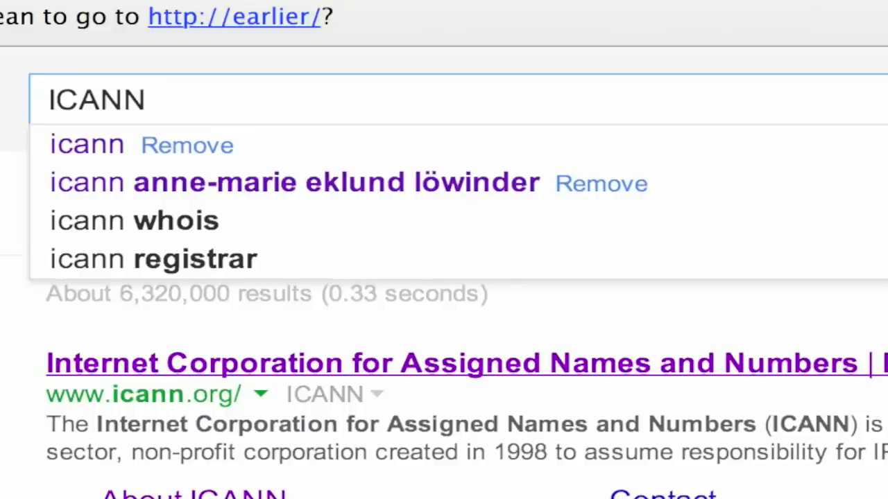
From the icann.org result, reach About Us and the ICP-3 'A Unique, Authoritative Root for the DNS' page
left_click(463, 362)
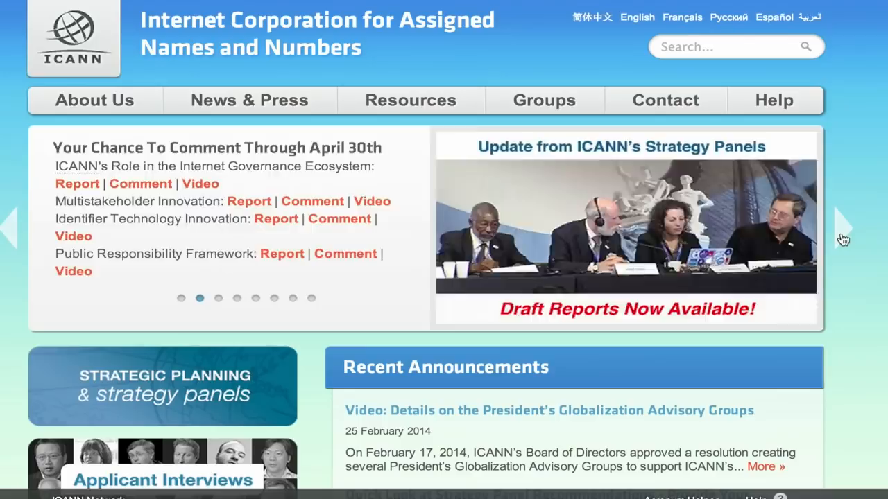
left_click(94, 100)
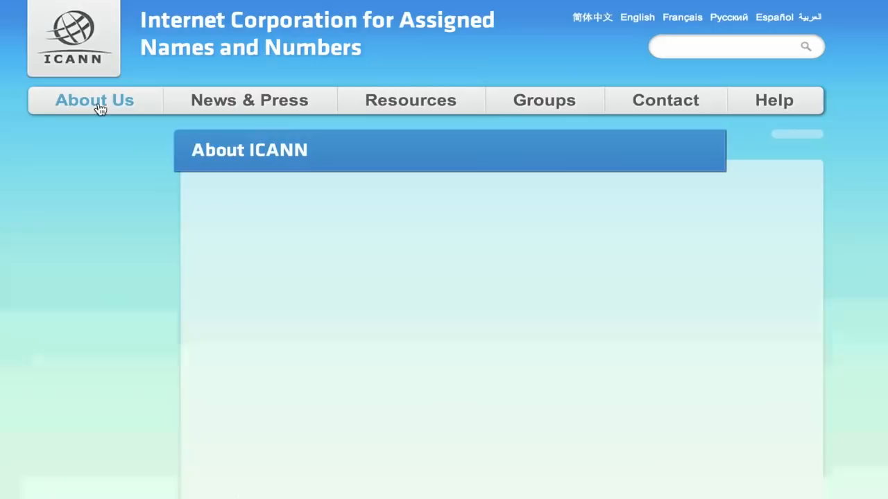
left_click(94, 99)
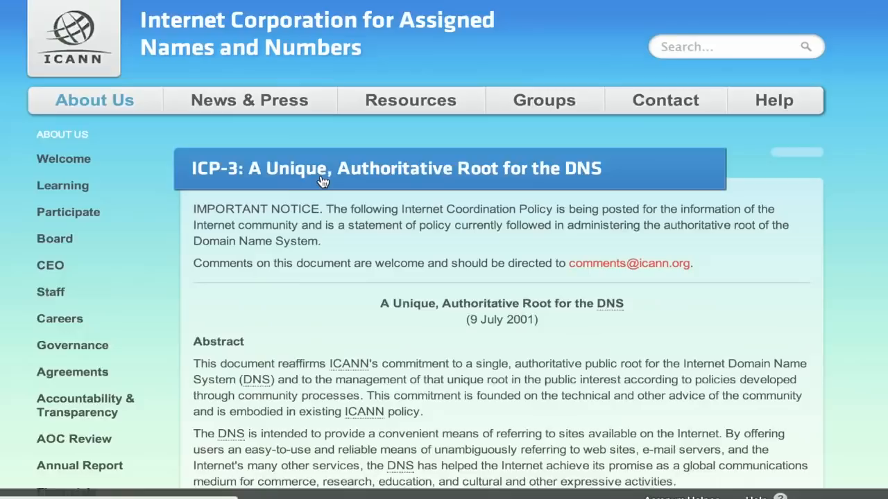